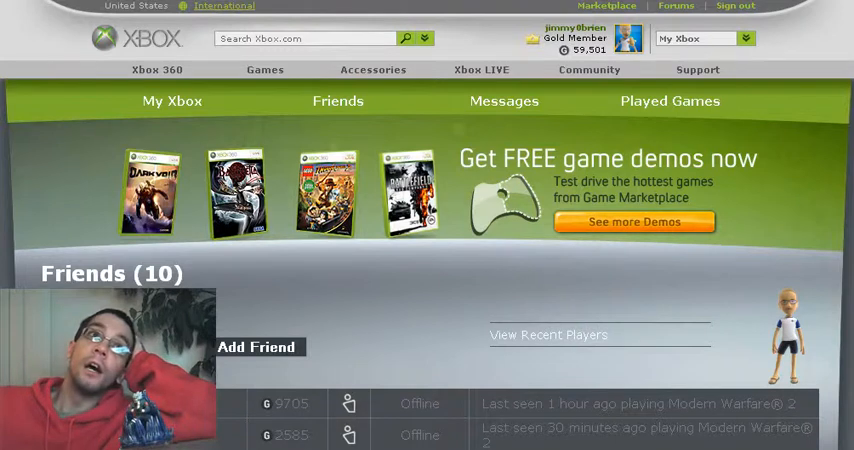
pyautogui.scroll(-3)
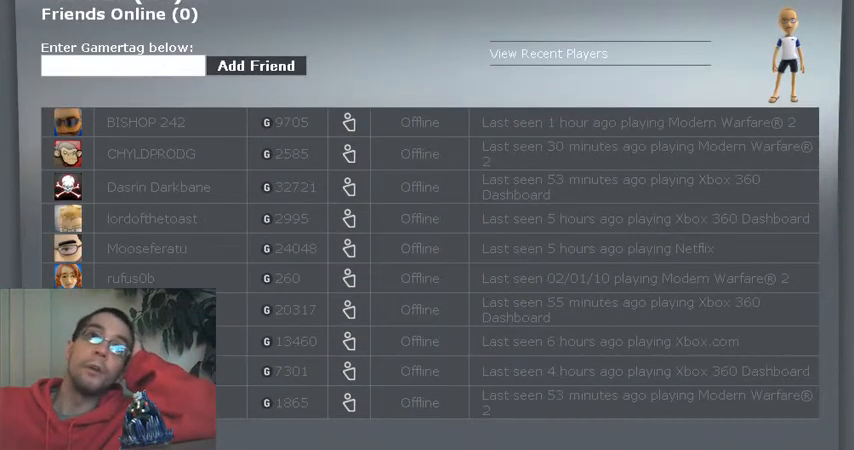
pyautogui.scroll(-3)
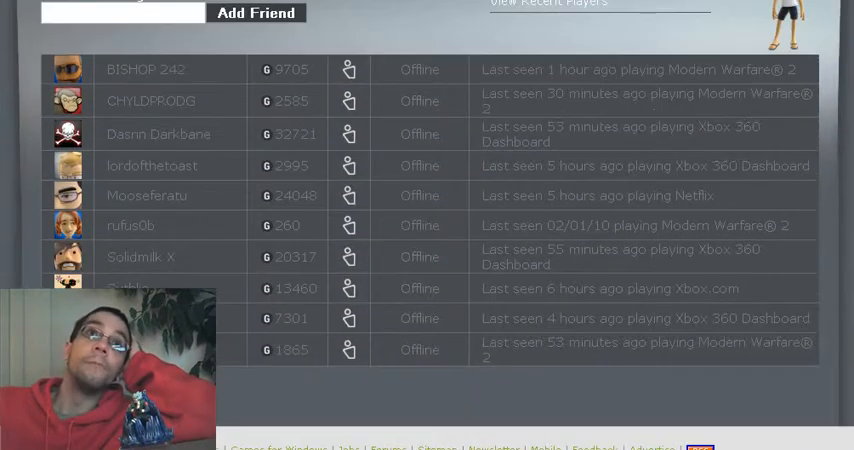